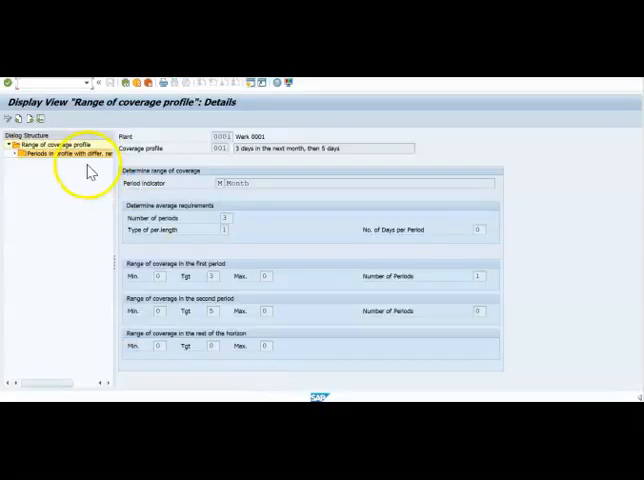
mouse_move(56, 192)
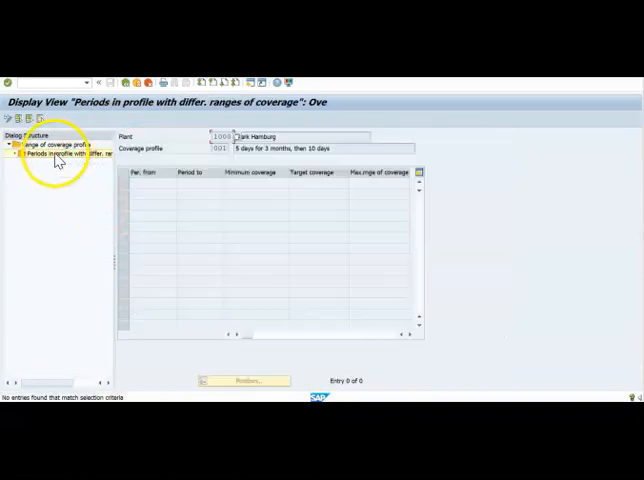
- Return to the range of coverage profile overview and open the Hamburg plant profile's details
click(40, 144)
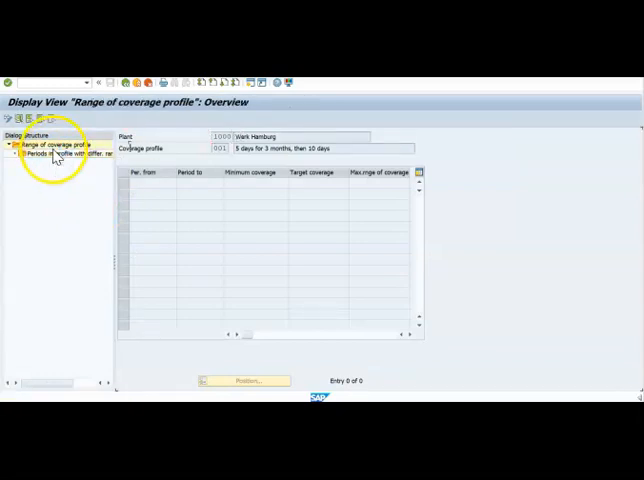
click(44, 146)
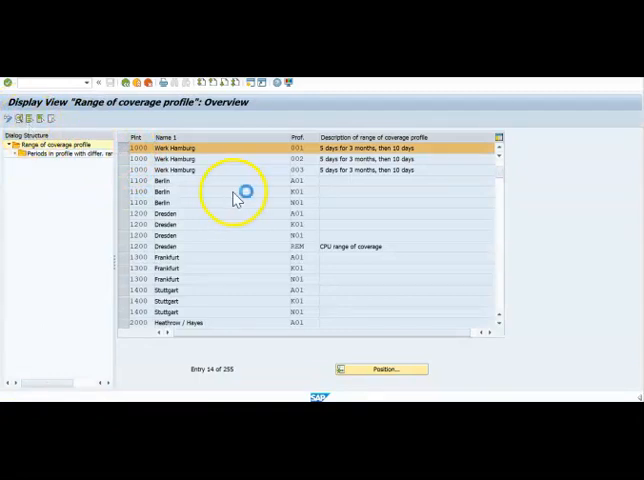
double_click(164, 148)
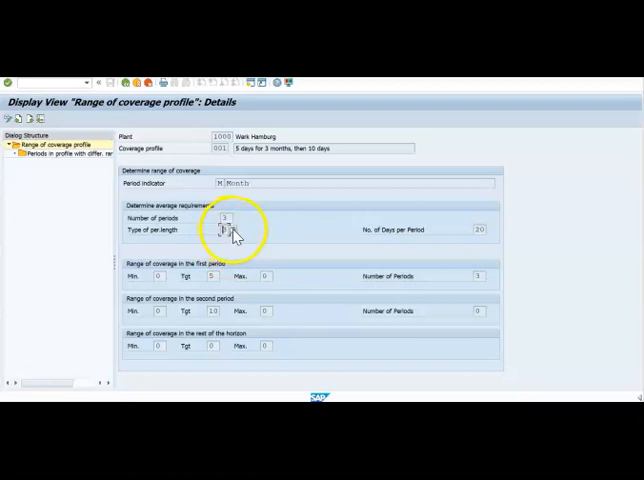
mouse_move(390, 244)
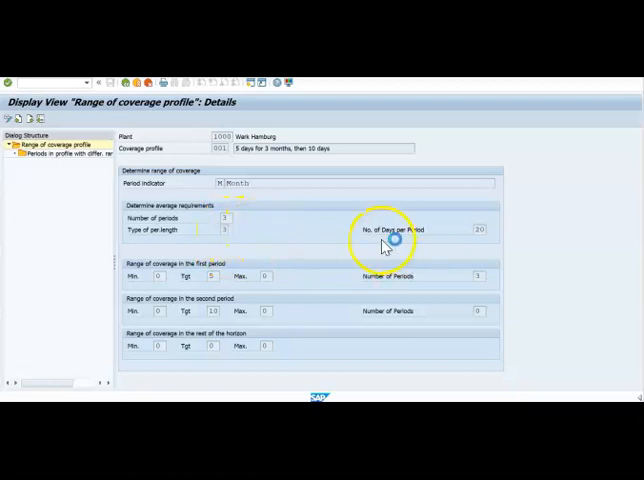
click(228, 228)
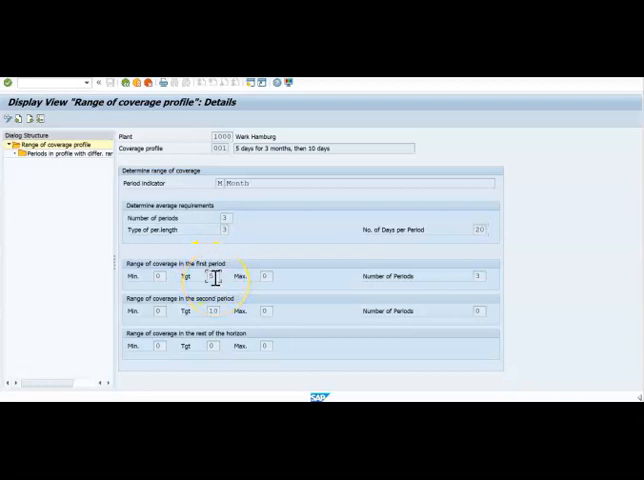
mouse_move(480, 276)
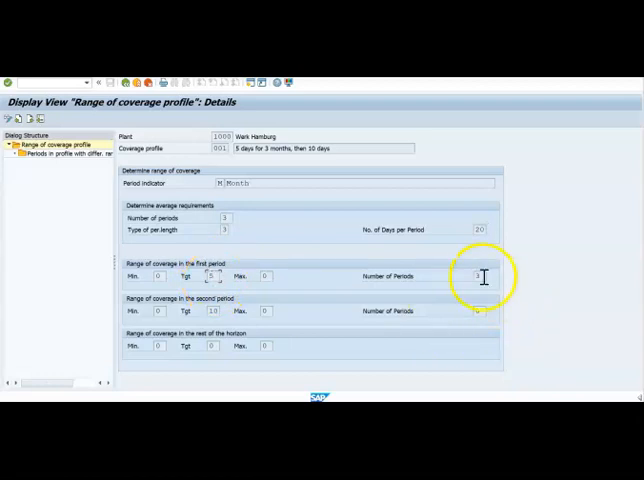
mouse_move(446, 330)
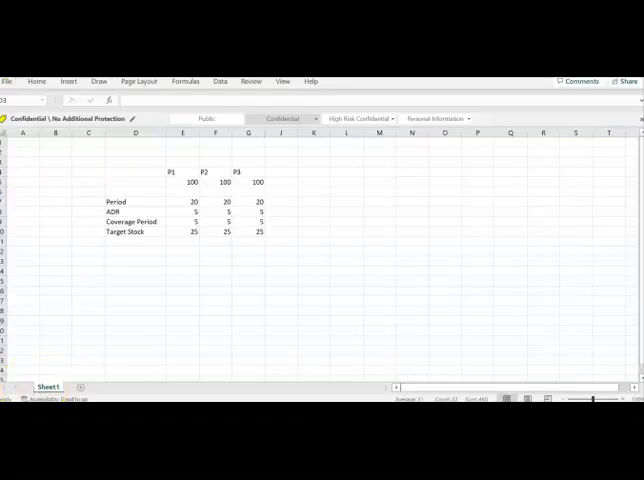
- Check the Period and Coverage Period cell formulas in the target stock worksheet
click(136, 182)
text(PIR)
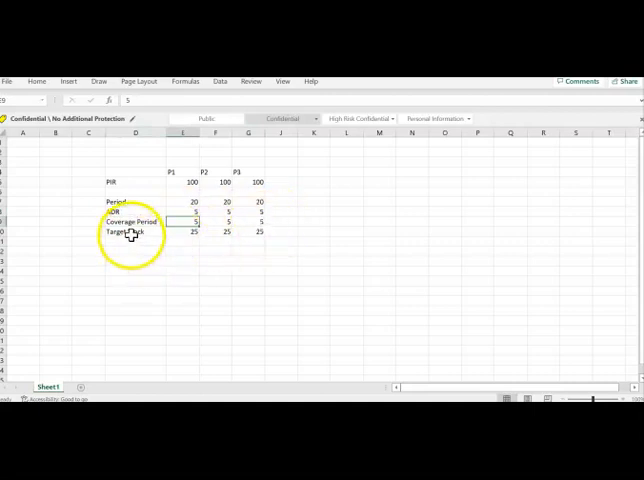
click(184, 212)
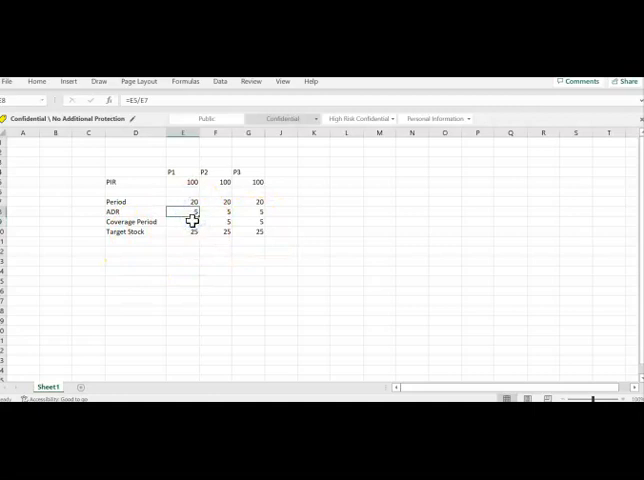
click(184, 232)
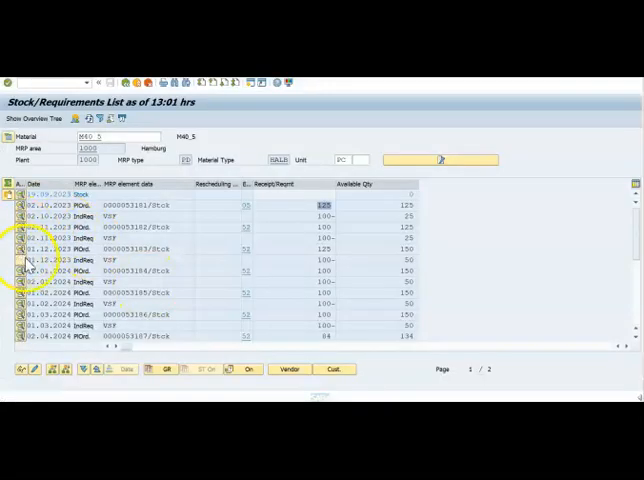
mouse_move(118, 210)
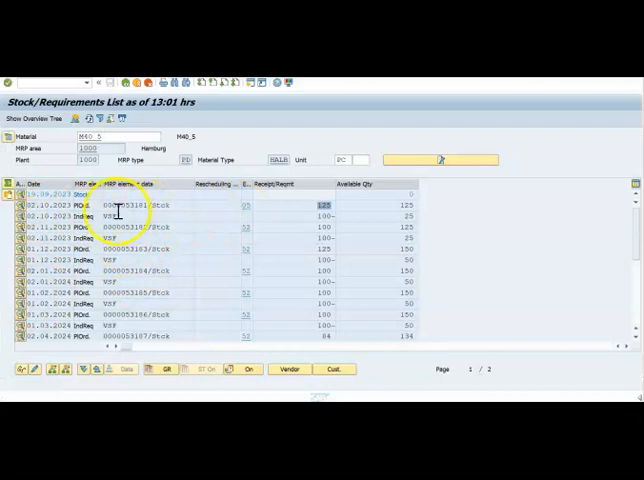
mouse_move(226, 292)
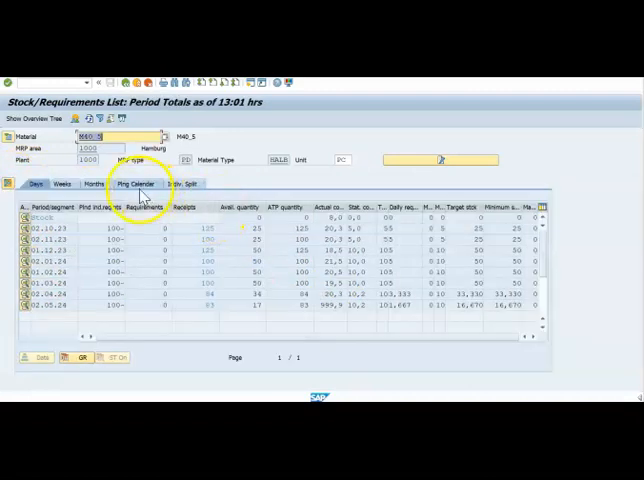
click(94, 184)
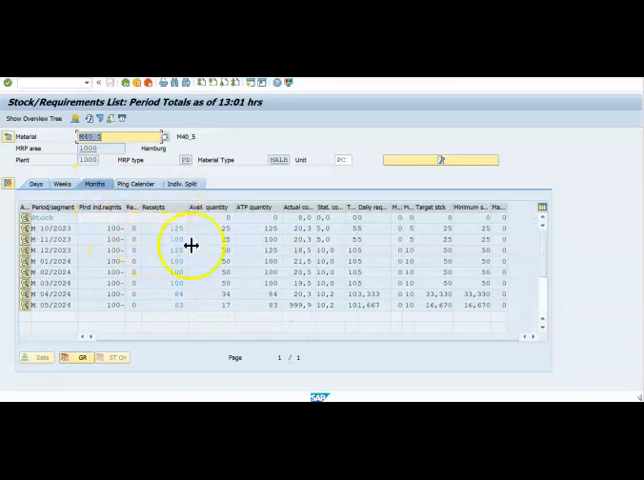
click(176, 230)
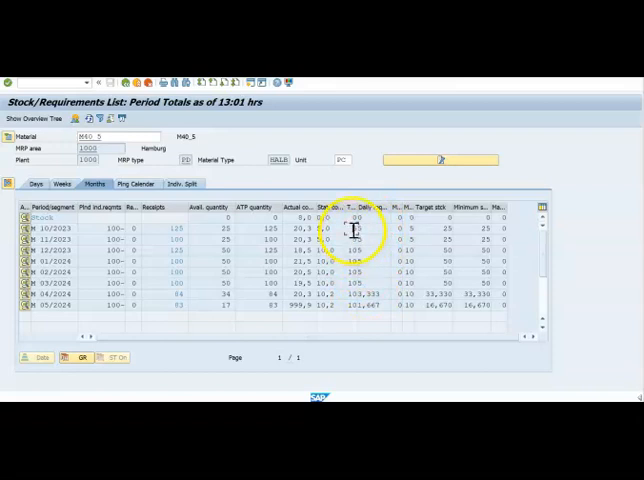
mouse_move(436, 232)
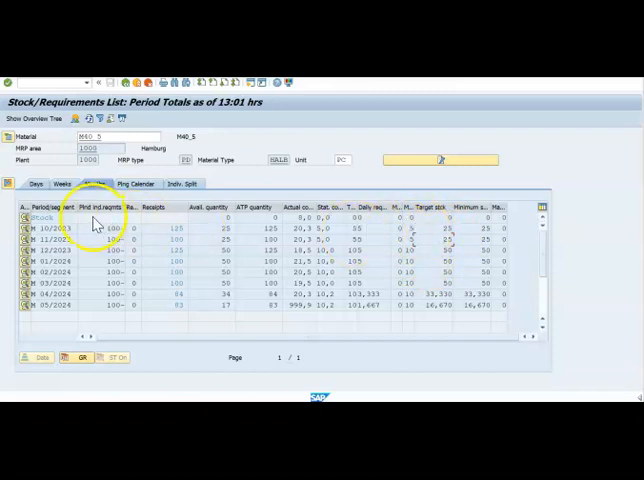
click(96, 184)
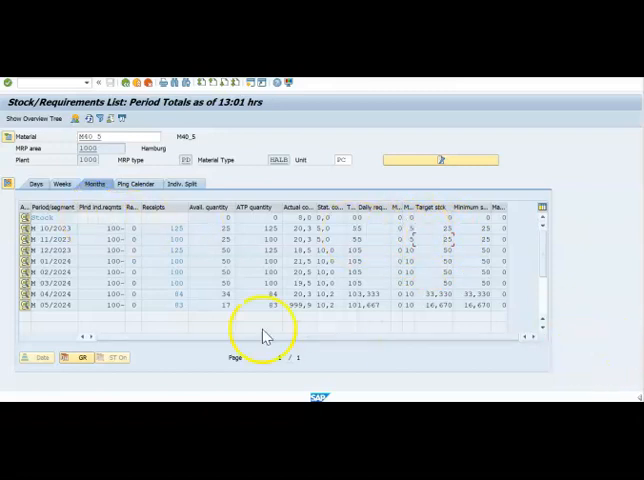
mouse_move(384, 246)
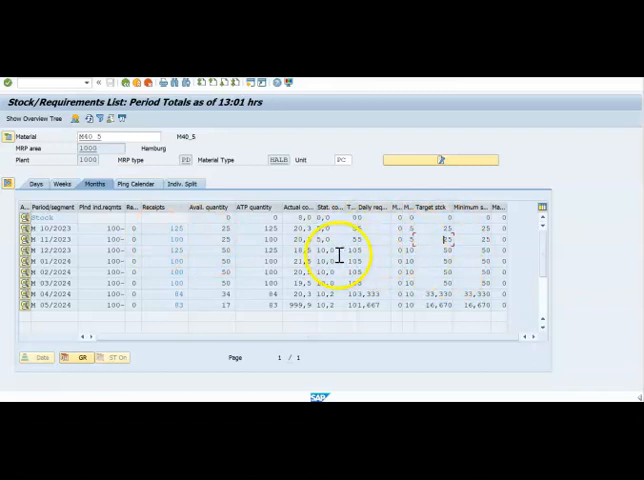
mouse_move(444, 250)
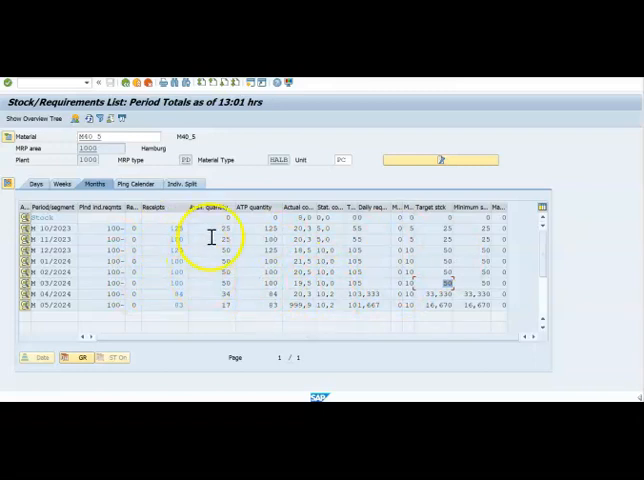
mouse_move(204, 284)
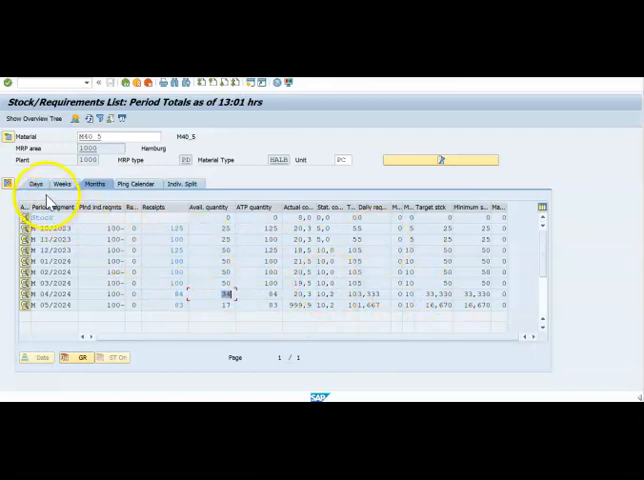
click(36, 184)
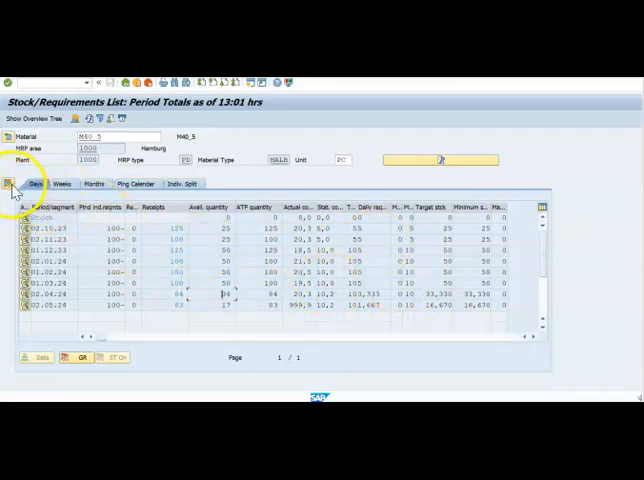
click(10, 184)
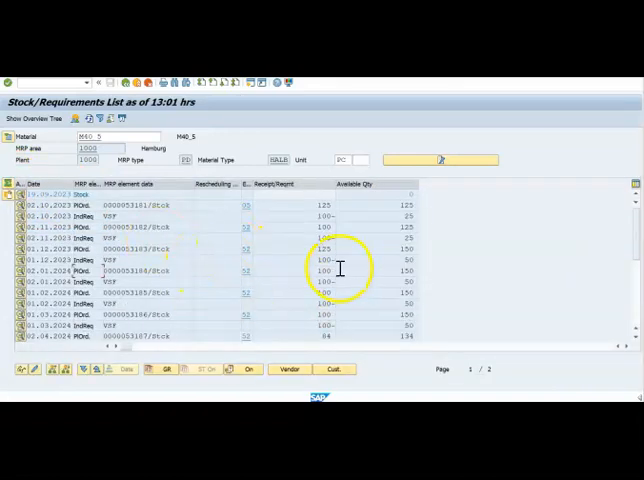